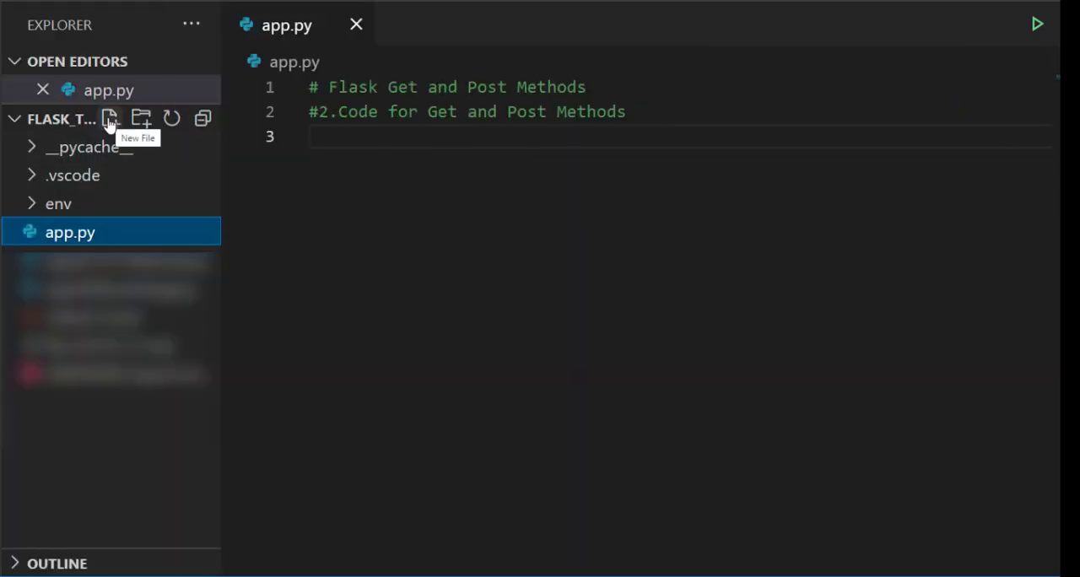
Step: Add a new file named index.html to the Flask project from the Explorer
click(111, 118)
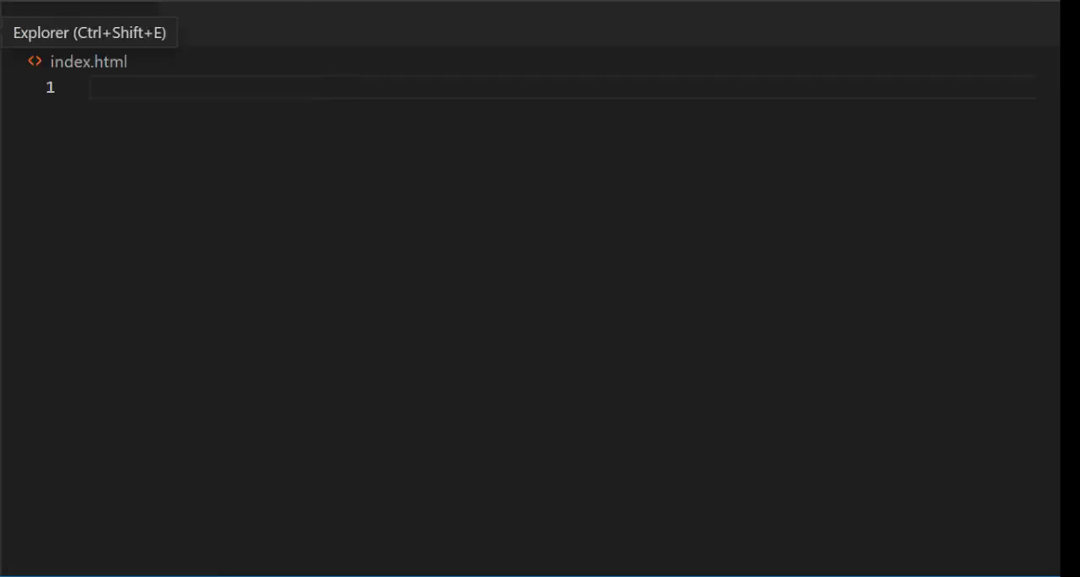
Step: Expand the html:5 skeleton and add the heading 'Welcome to Co-Win application portal'
text(html)
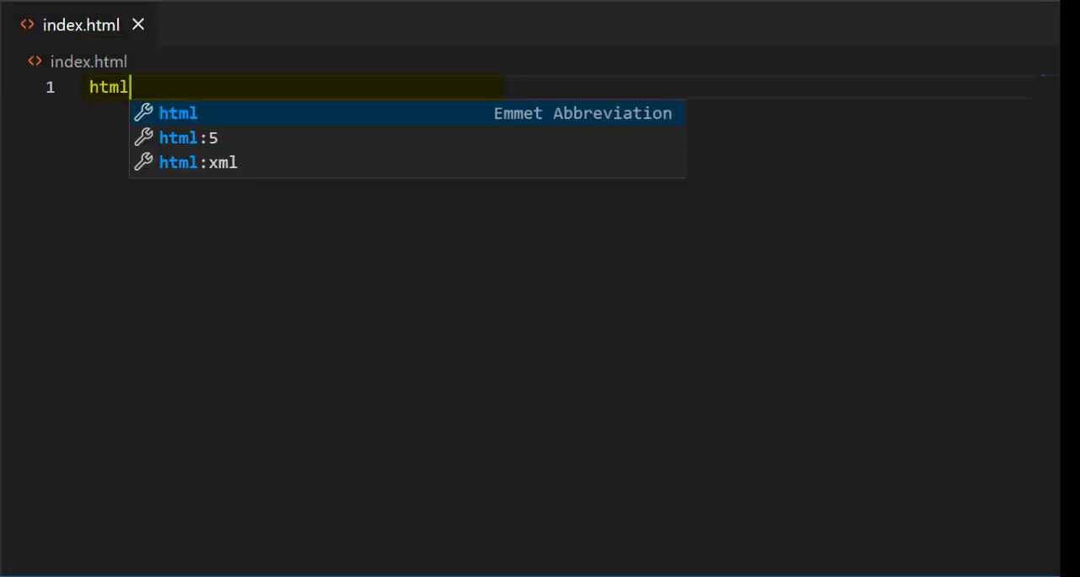
key(Down)
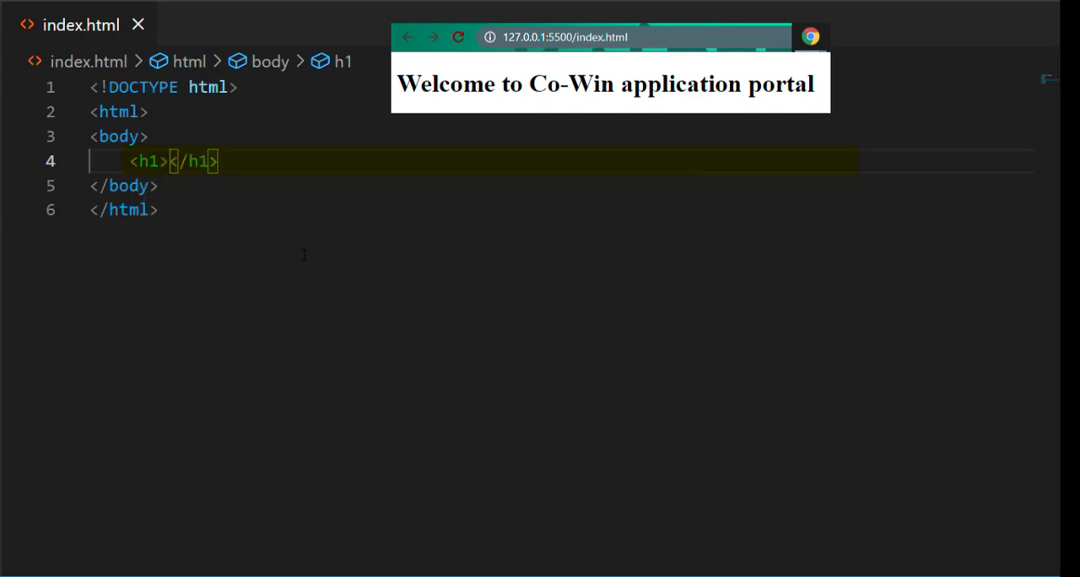
text(Welcome to Co-W)
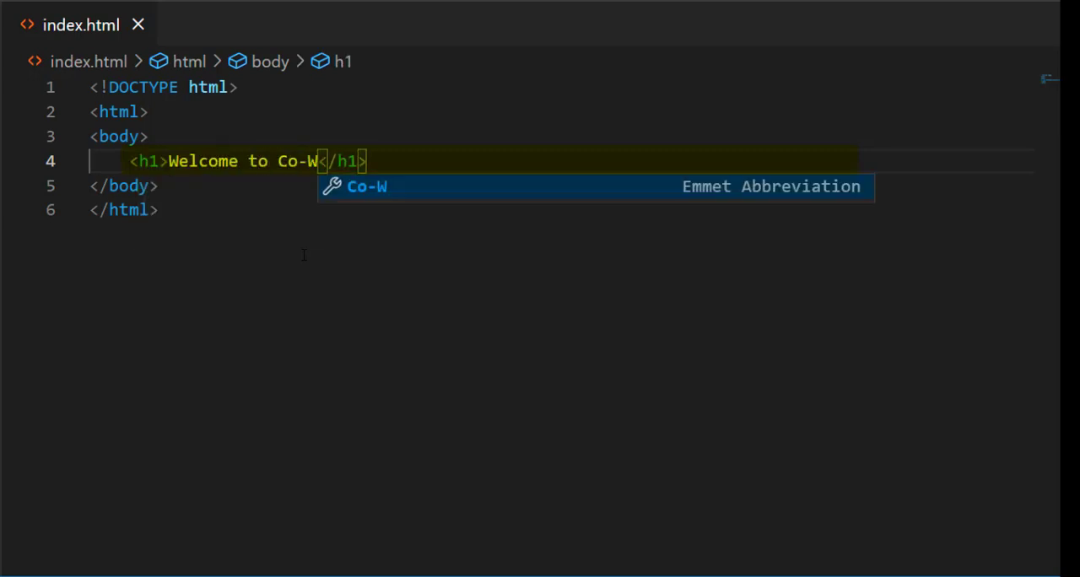
text(in application porat)
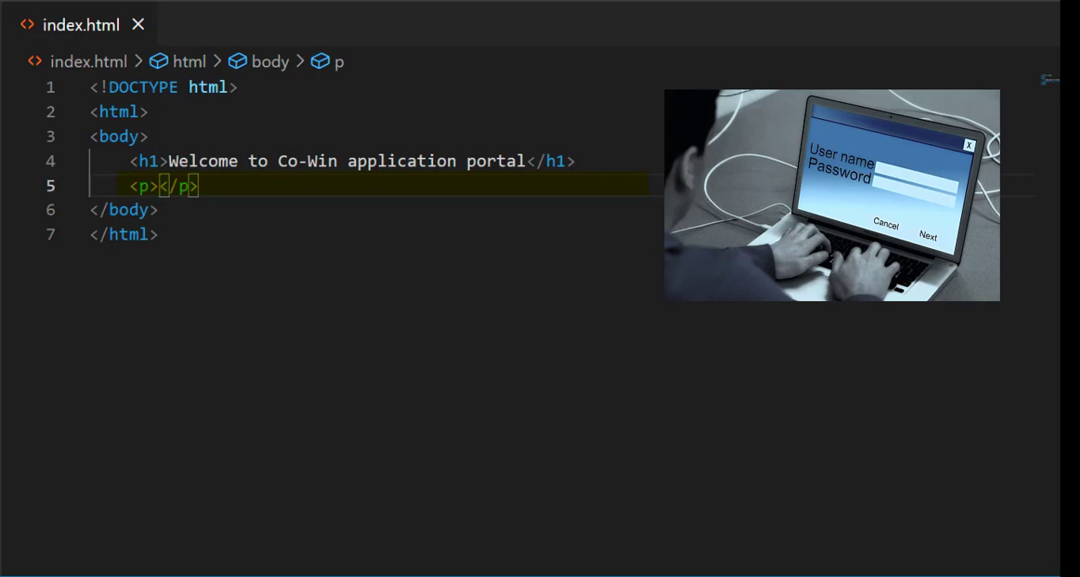
Step: Add a userName input field and start a new paragraph for the next input
text(i)
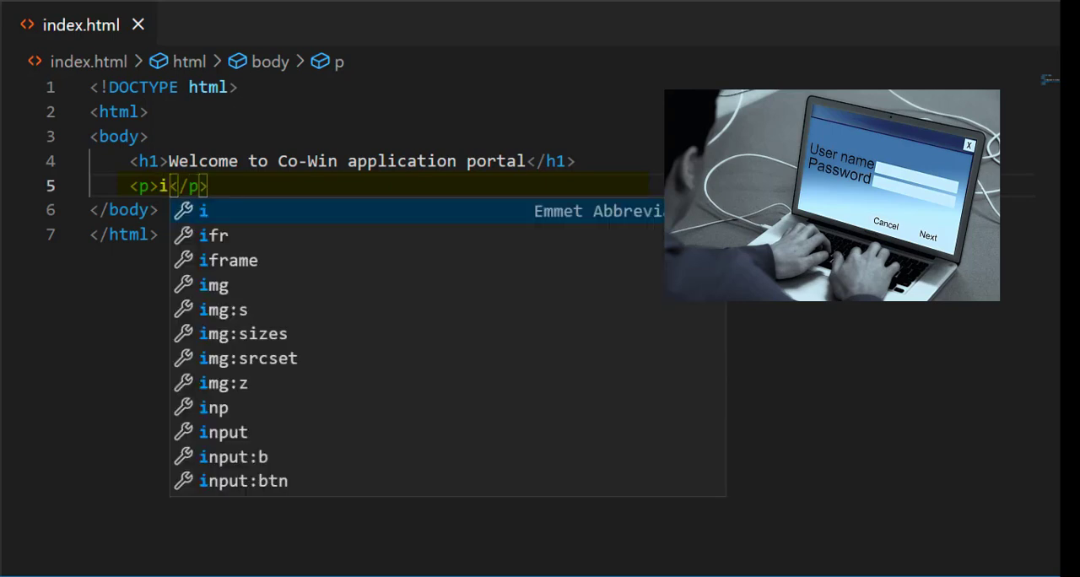
text(nput type="text">)
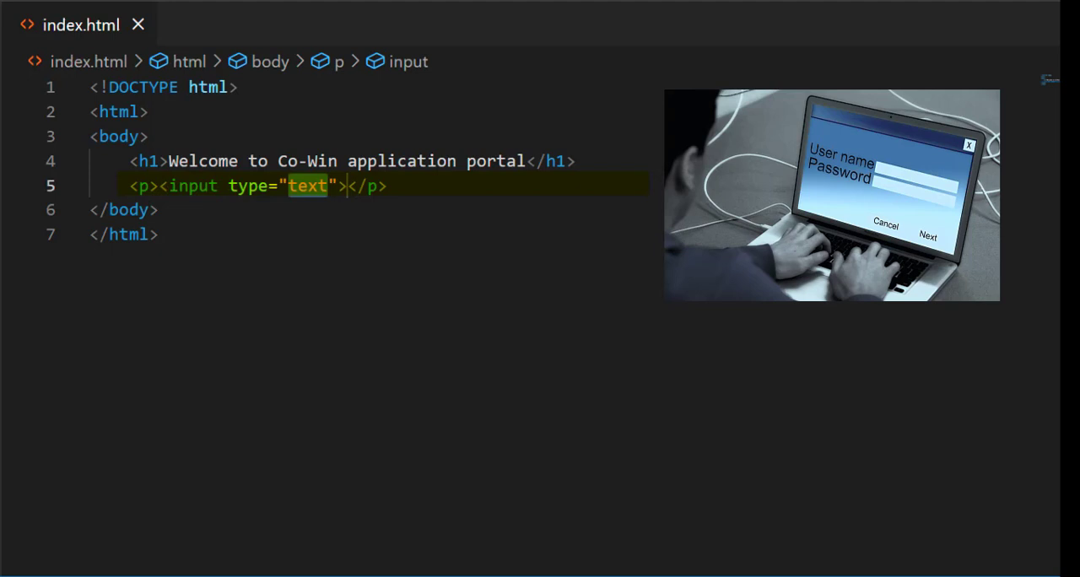
text(name="userName")
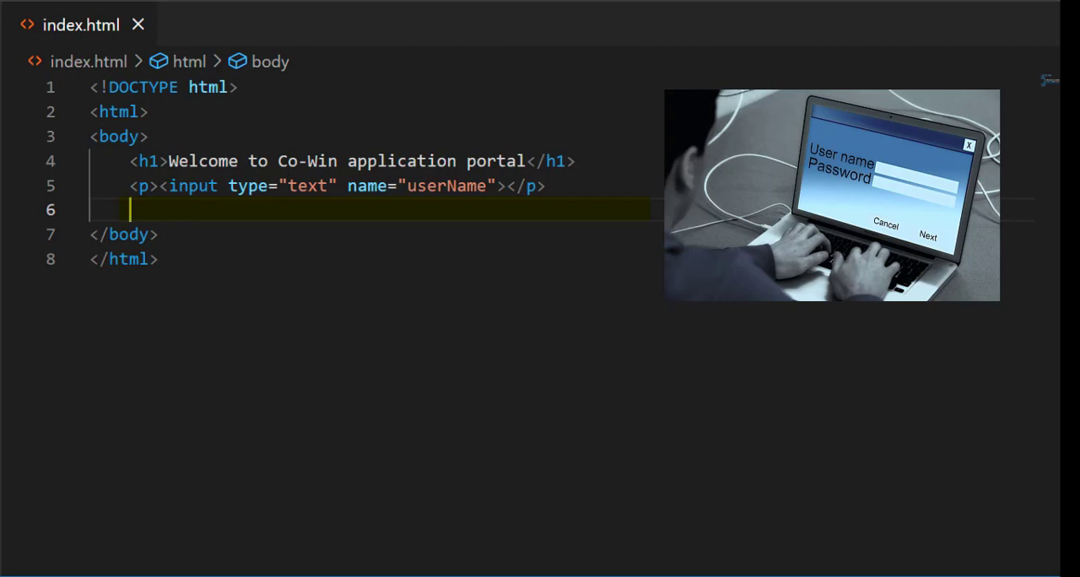
text(<p></p>)
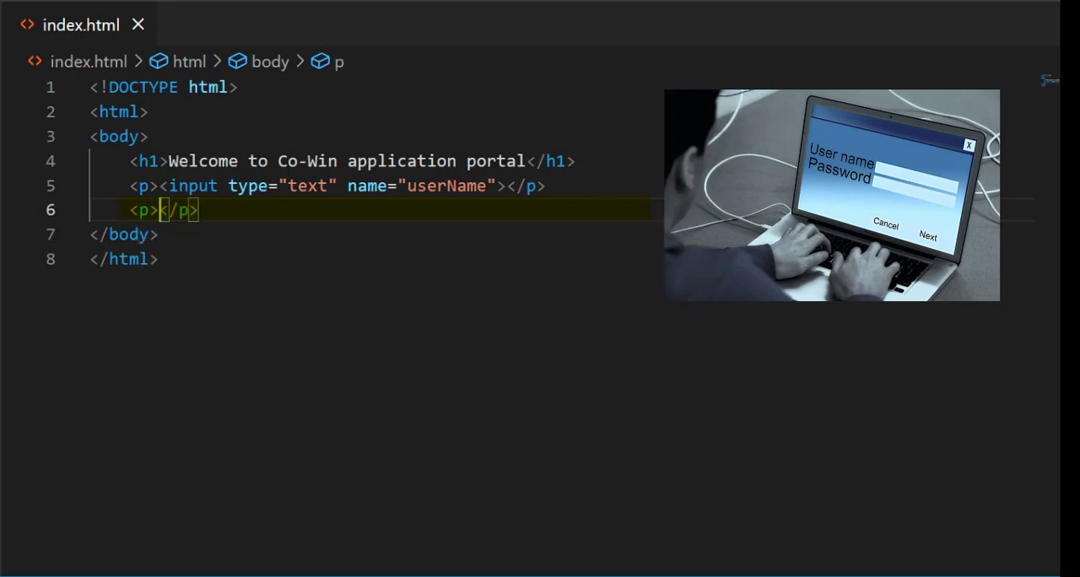
text(inp)
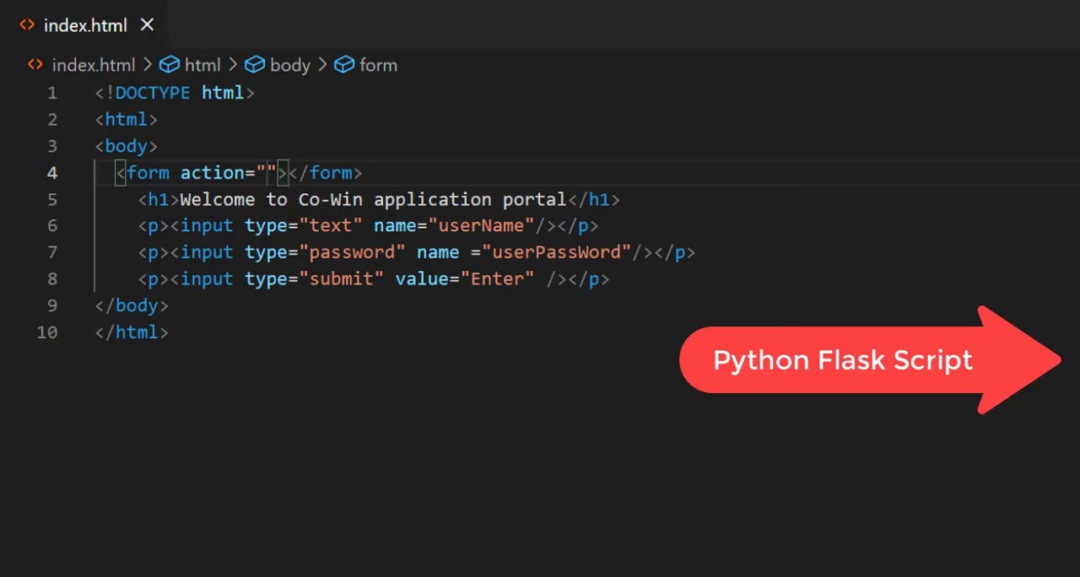
Step: Write app.py's Flask import, app creation and app.run(debug=True) main guard
click(239, 25)
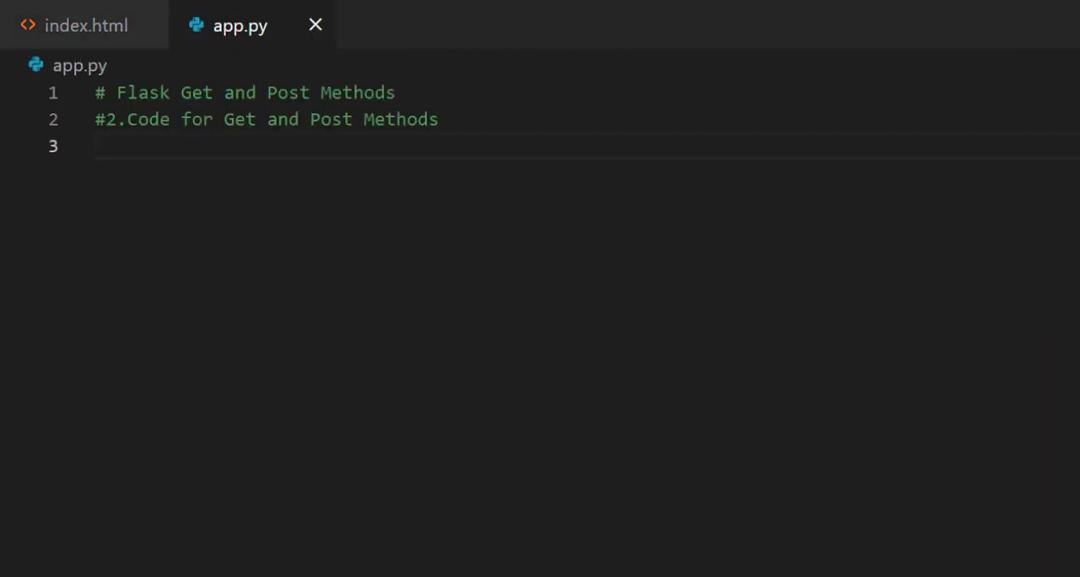
text(from flask import)
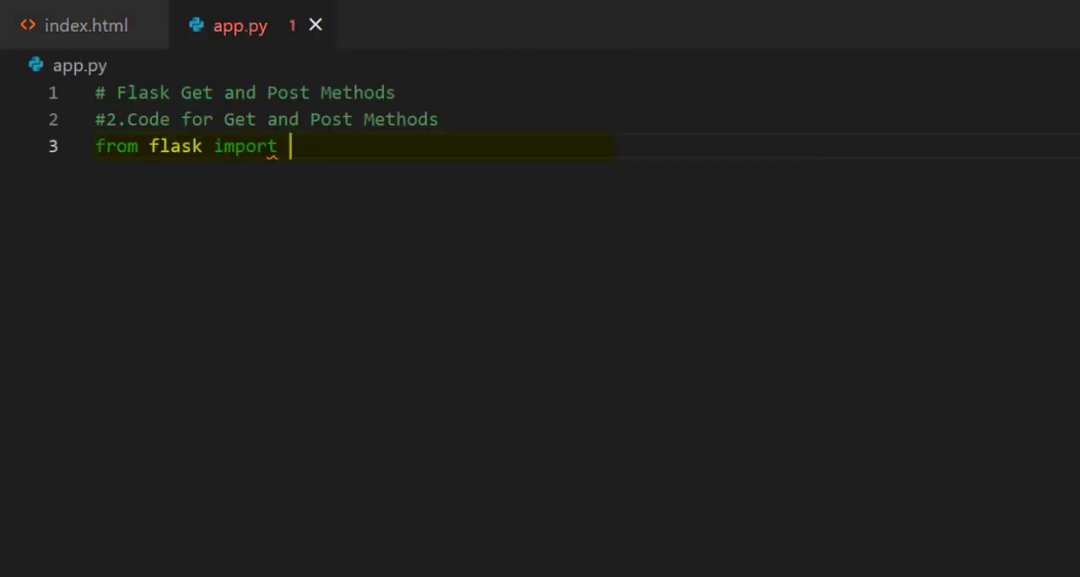
text(Flask)
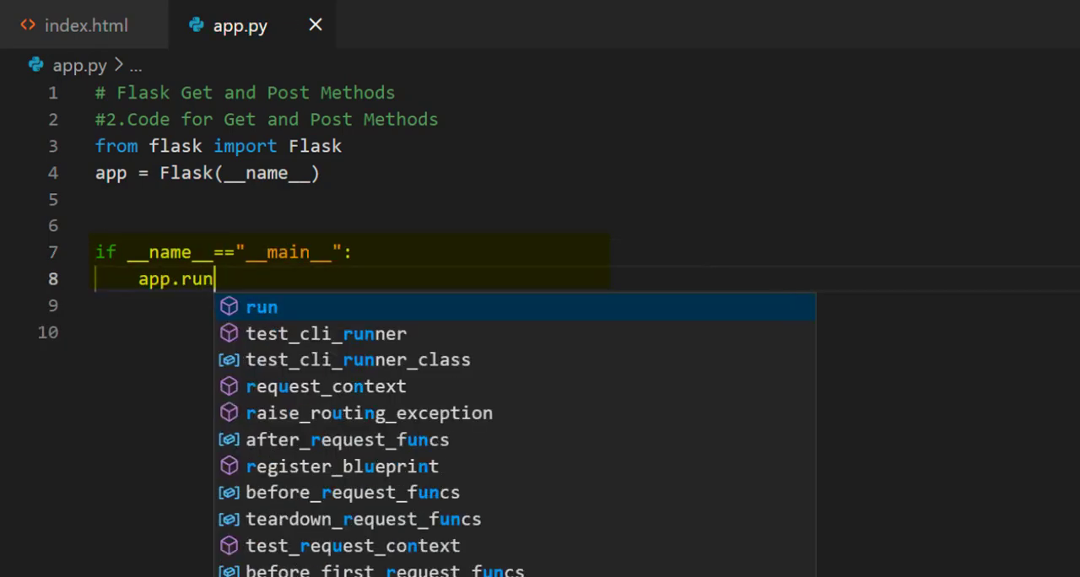
text((debug=tr)
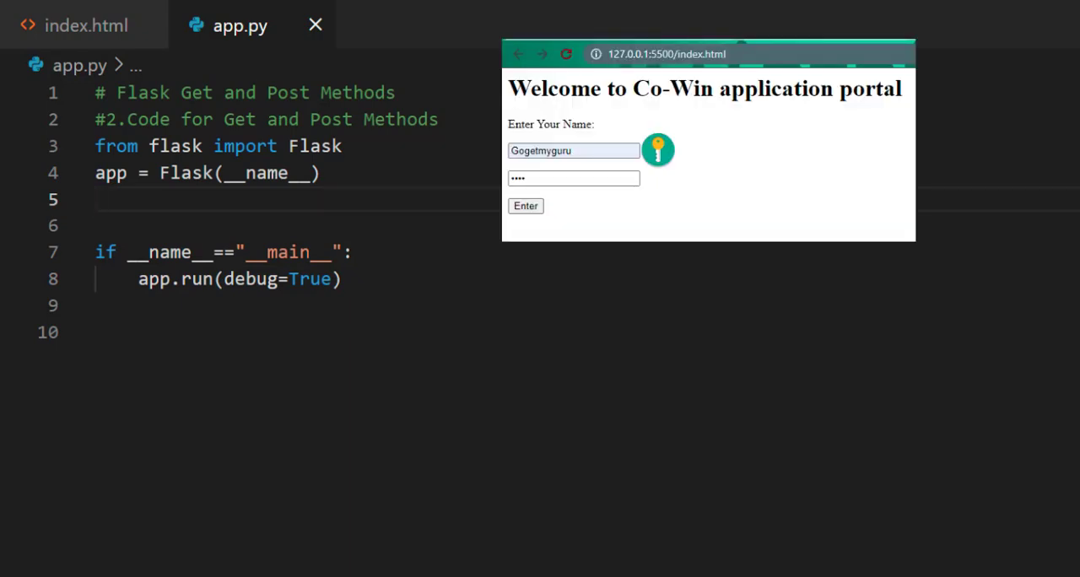
Step: Begin a def login(): function below the app creation line in app.py
click(99, 198)
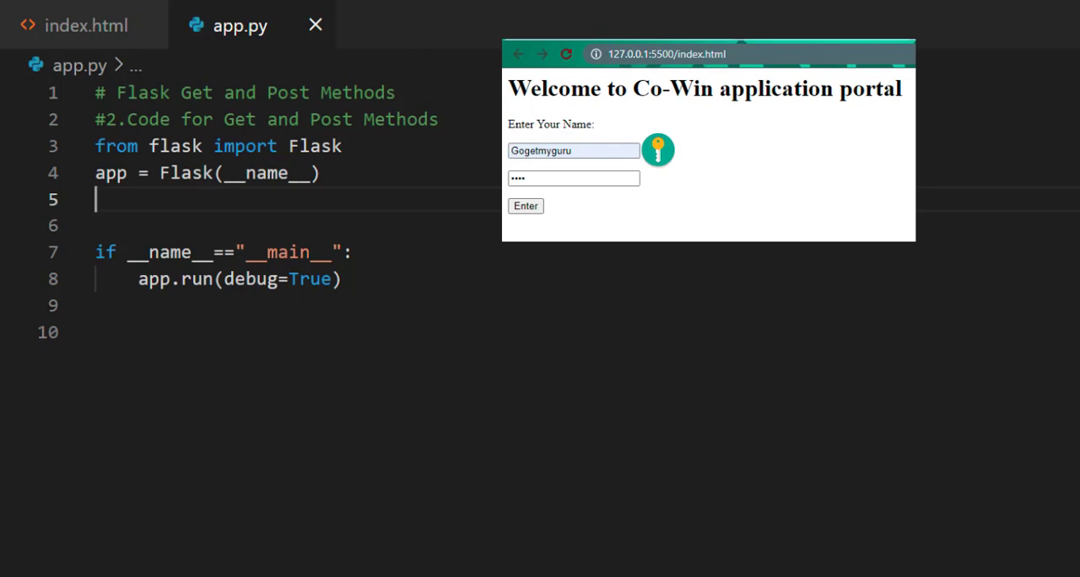
click(525, 205)
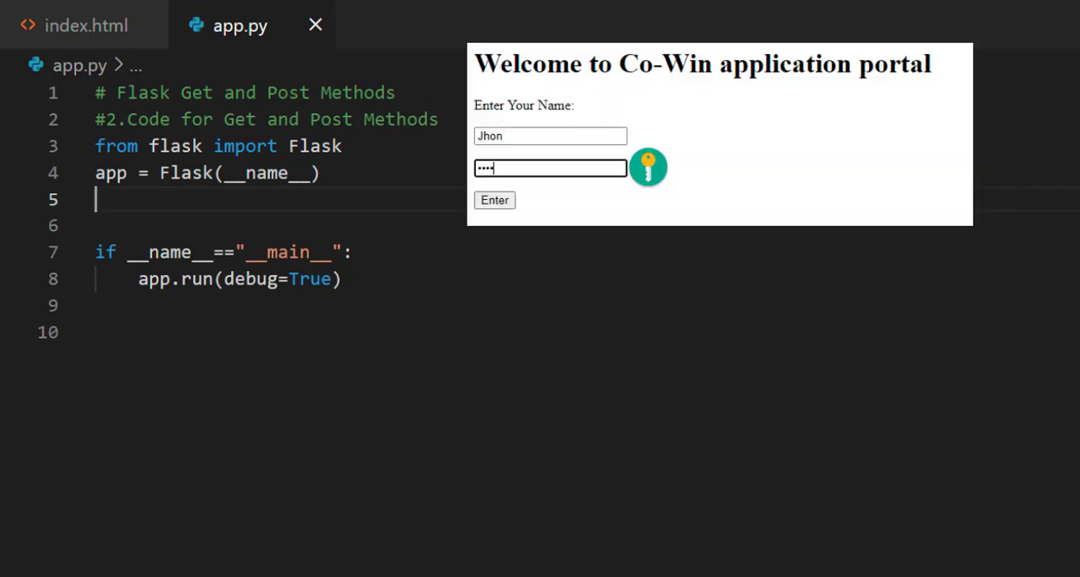
click(495, 200)
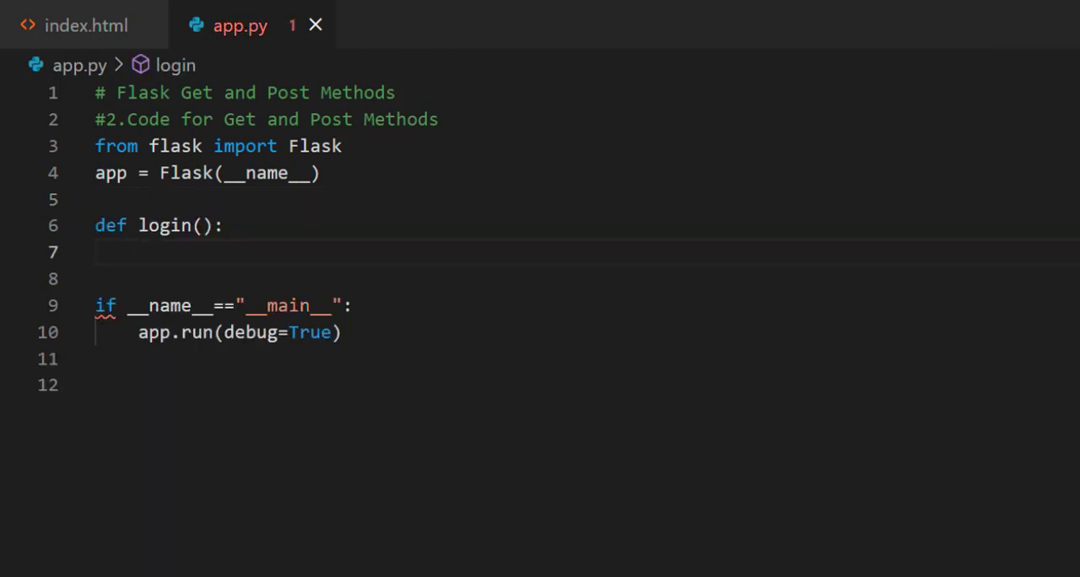
text(if)
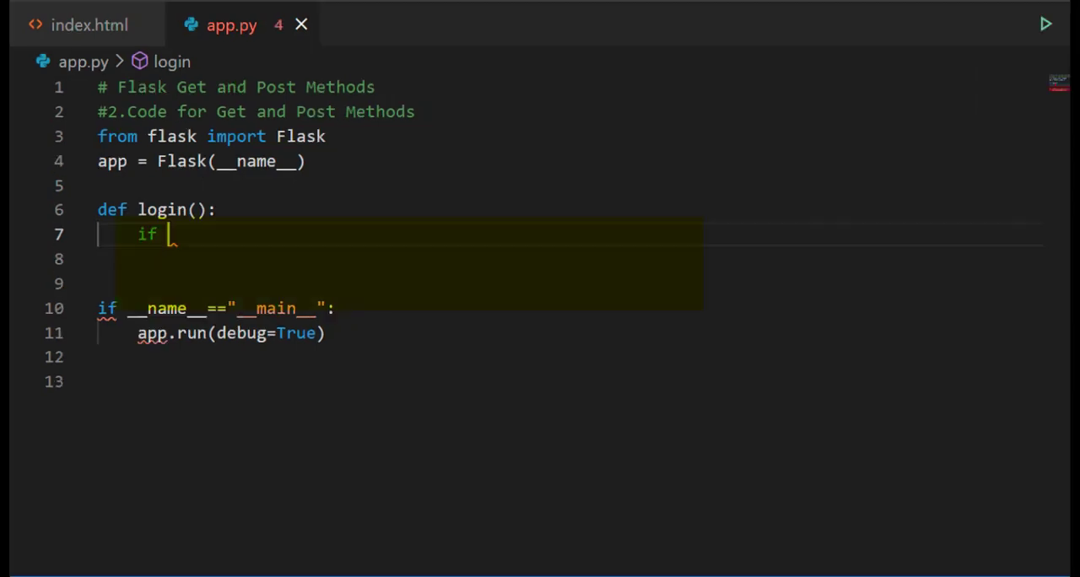
text(request.method)
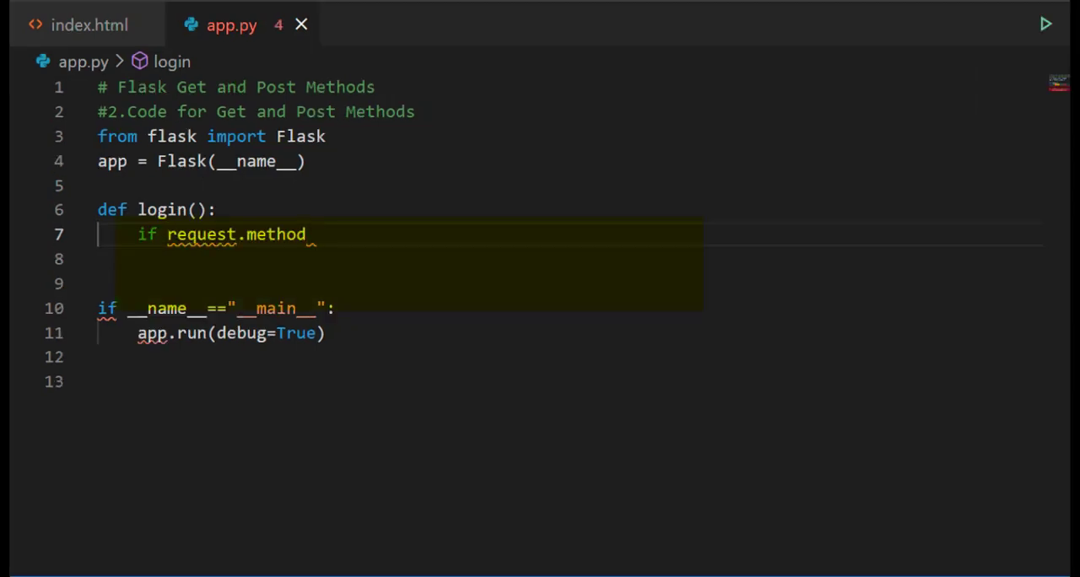
text(=='POST':)
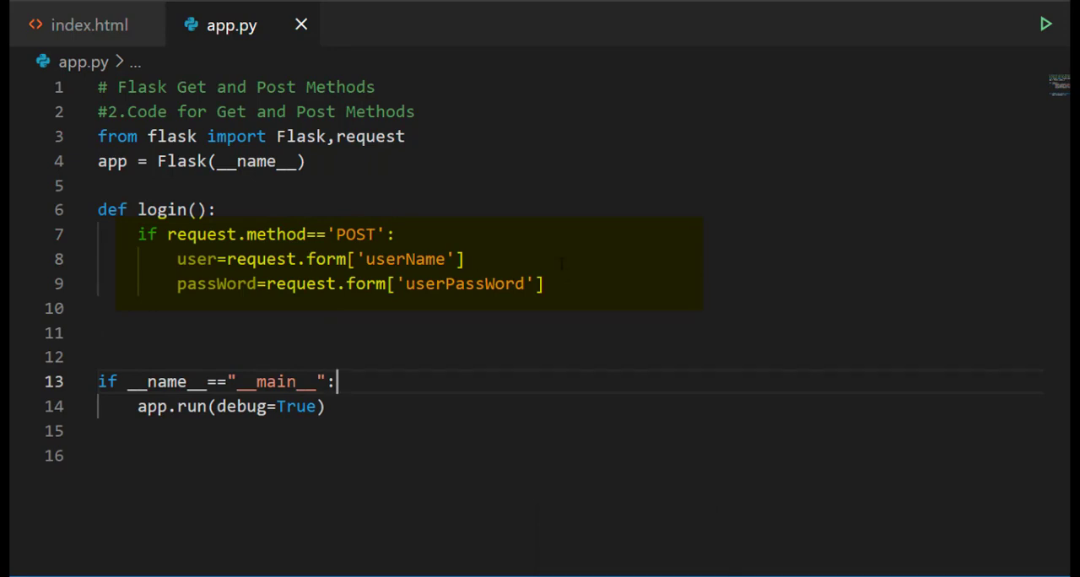
text(if user=='Gogetmyguru')
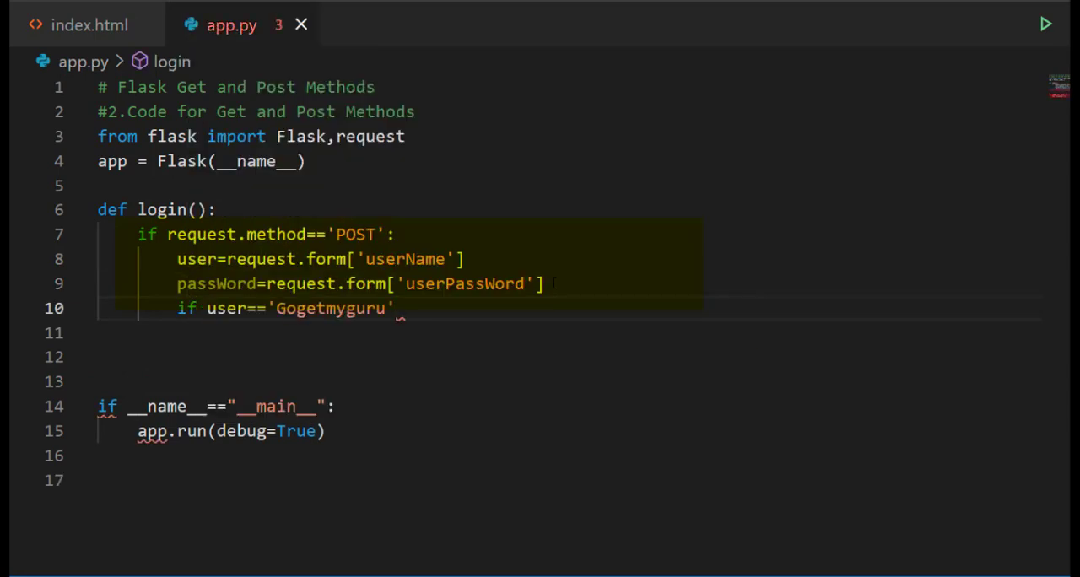
text(and)
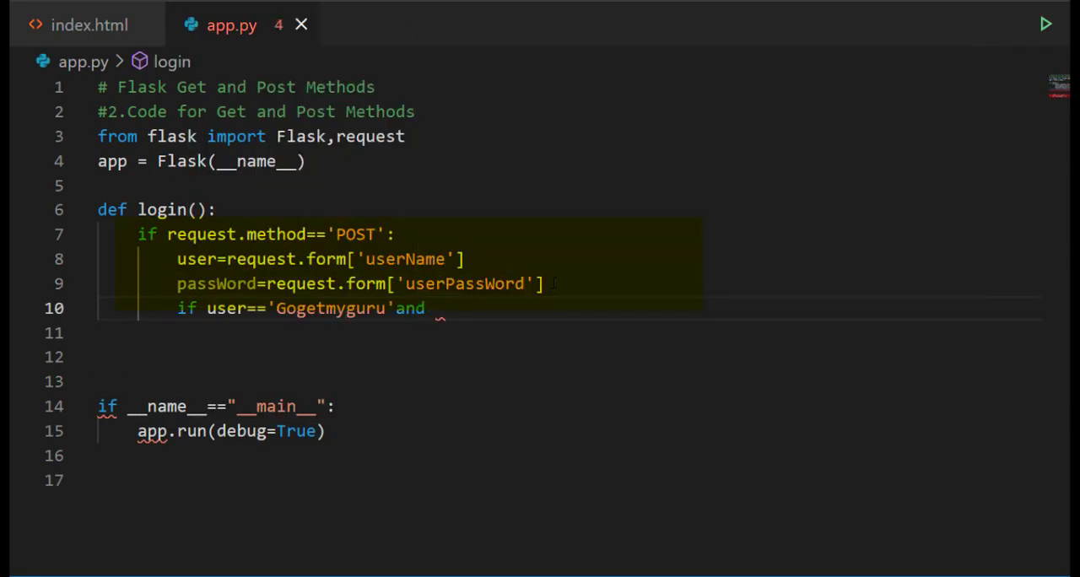
text(passWord='1')
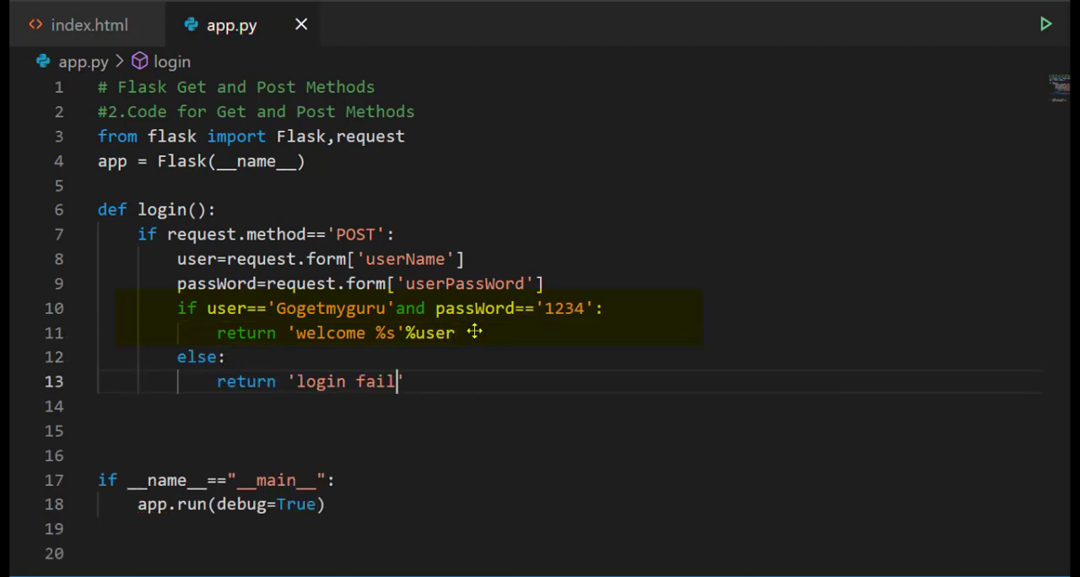
text(ed %)
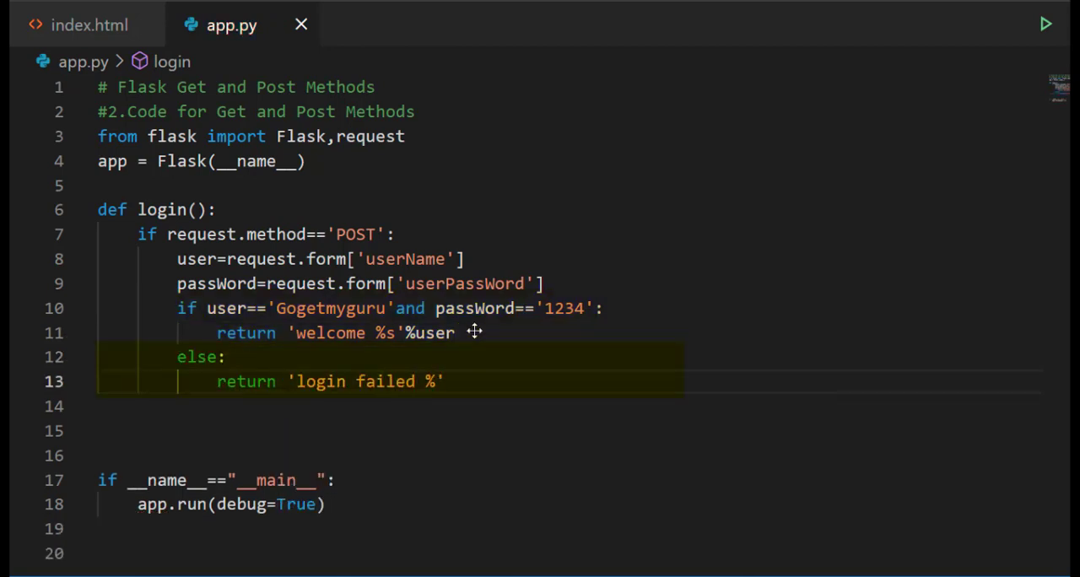
text(s' %user)
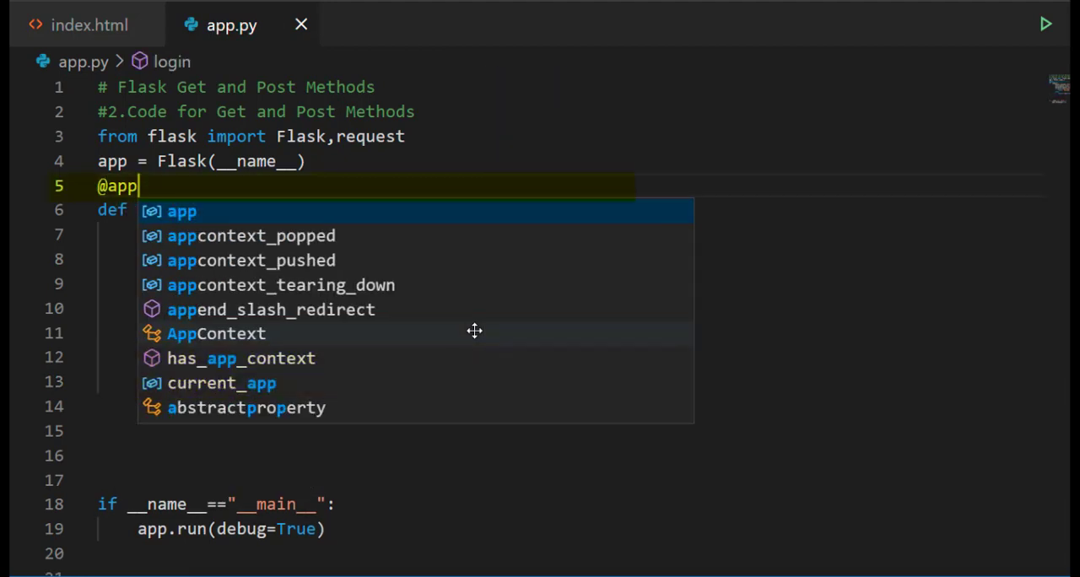
text(.route('/login',methods=)
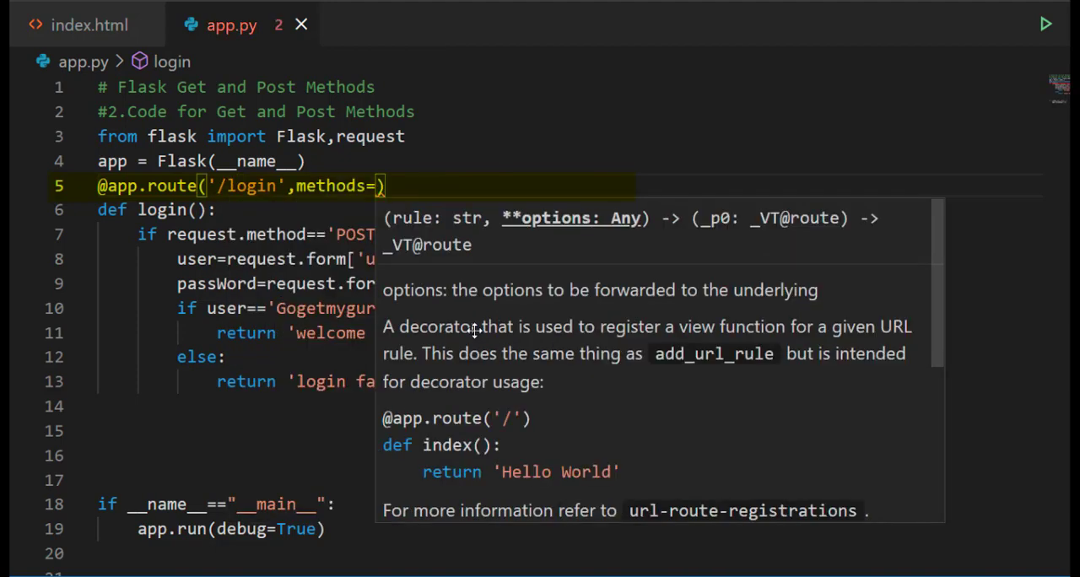
text([)
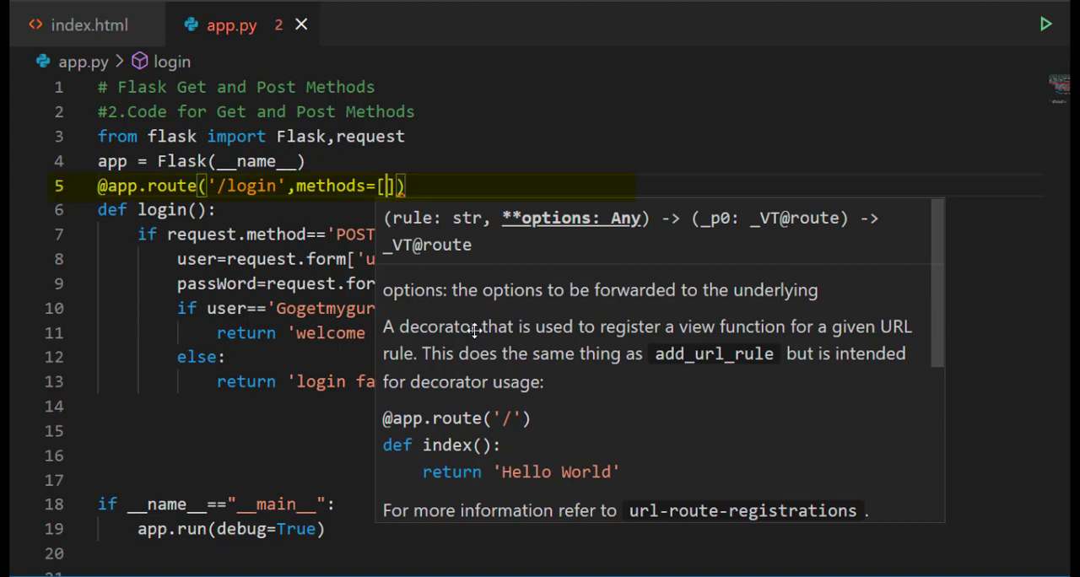
text(POST,GET)
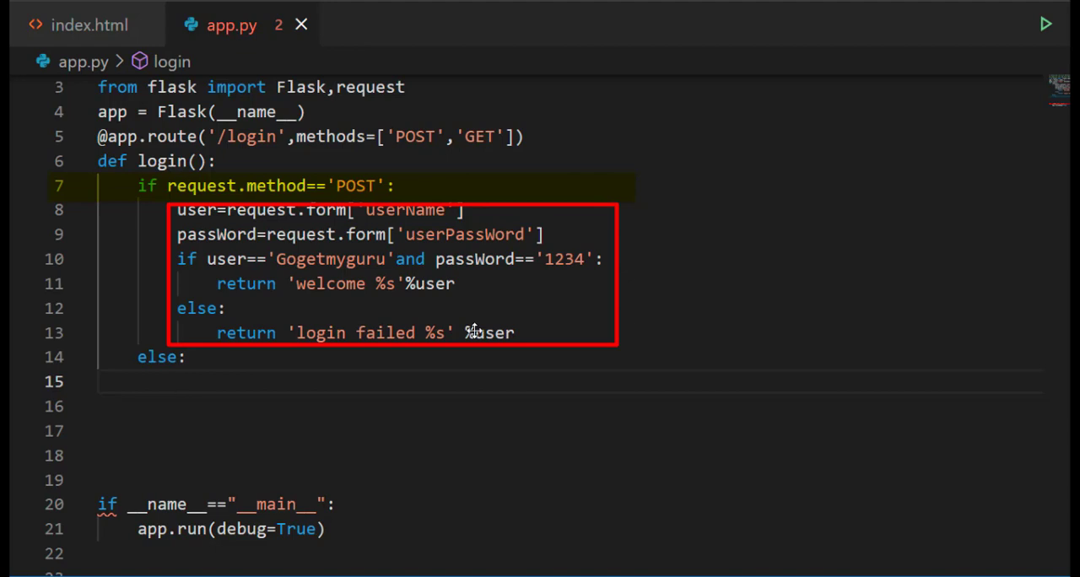
text(user=request)
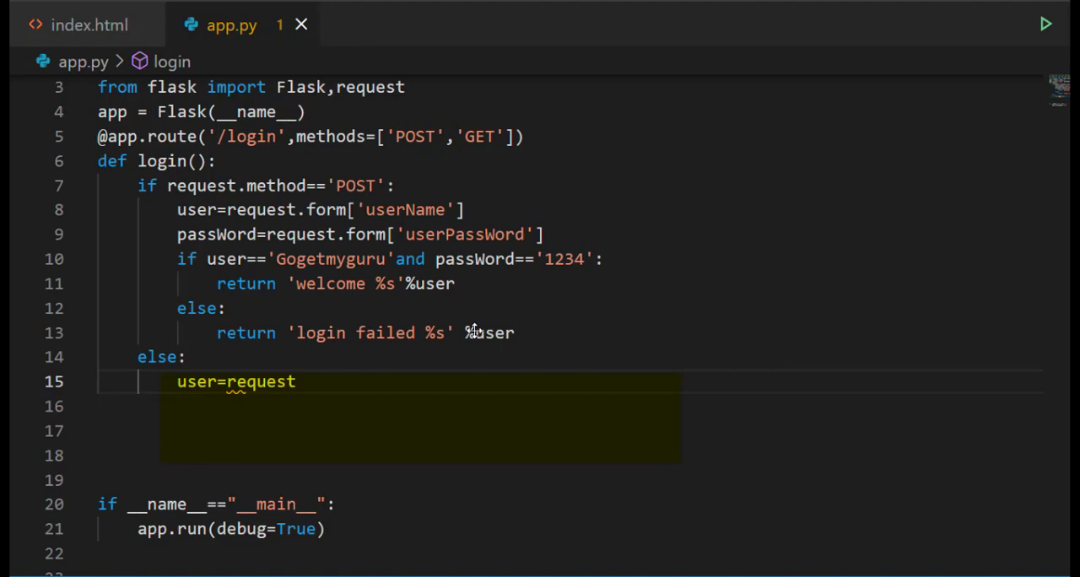
text(.args.get['userName')
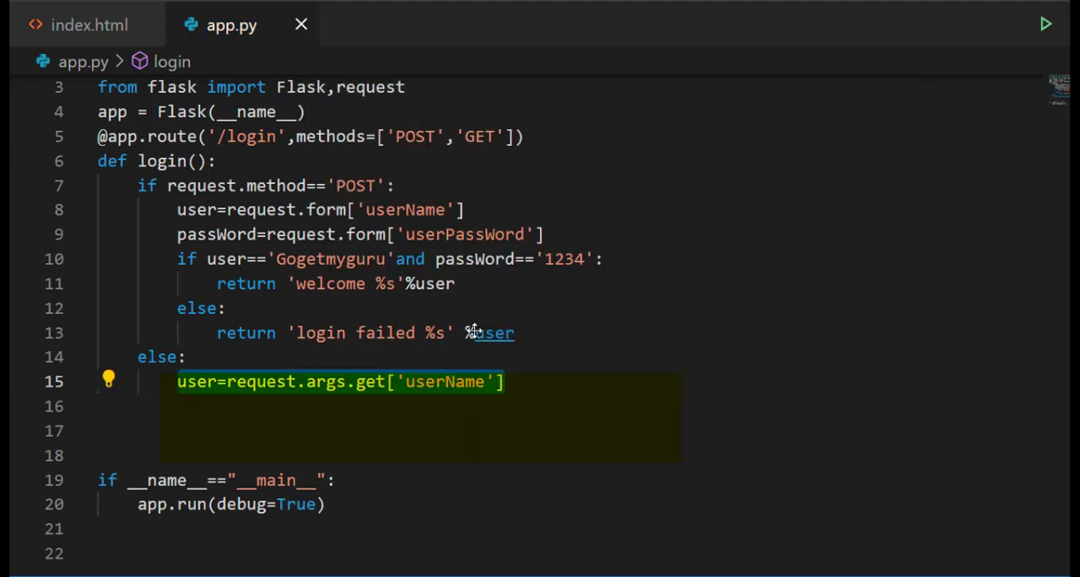
text(passWord=request.args.get['userName'])
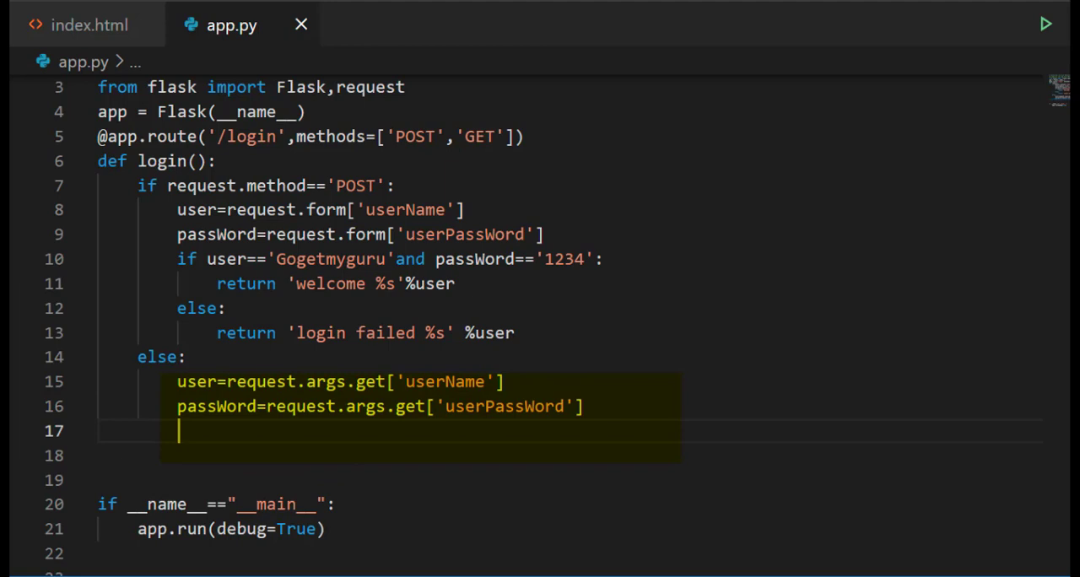
text(if user=='Gogetmyguru'and passWord=='1234':)
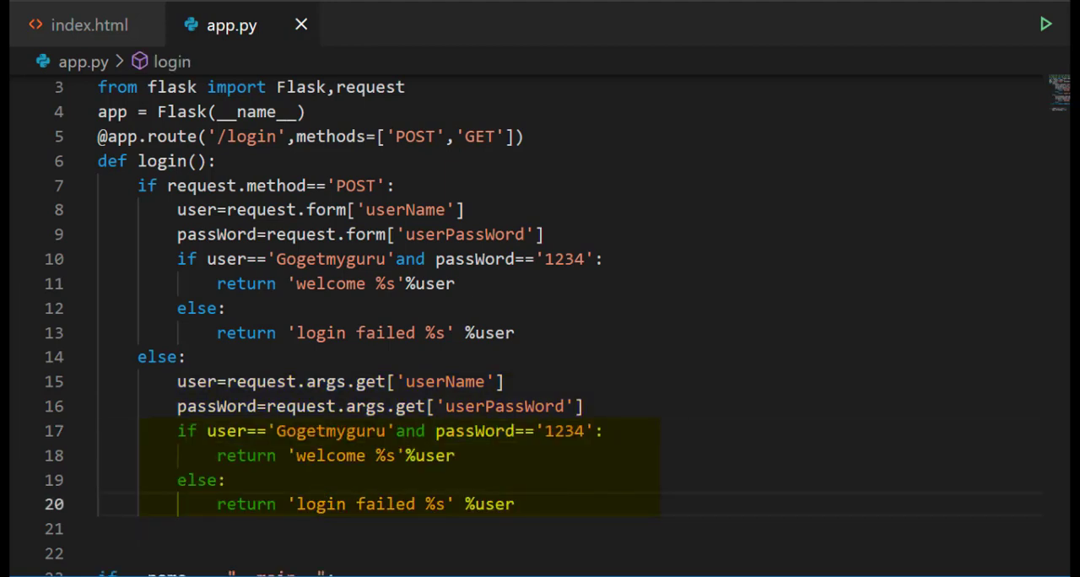
mouse_move(581, 504)
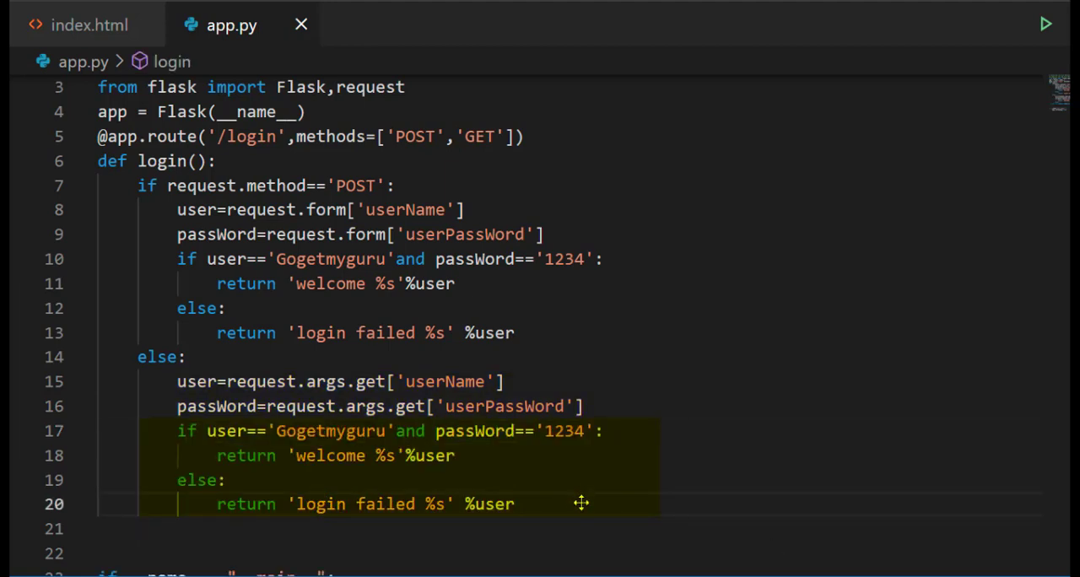
mouse_move(592, 504)
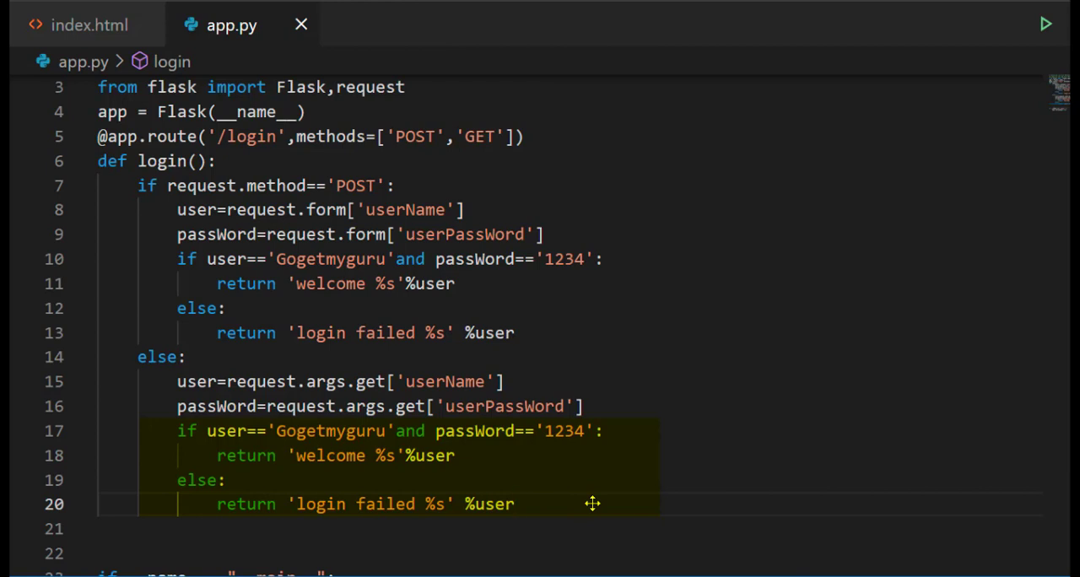
click(516, 504)
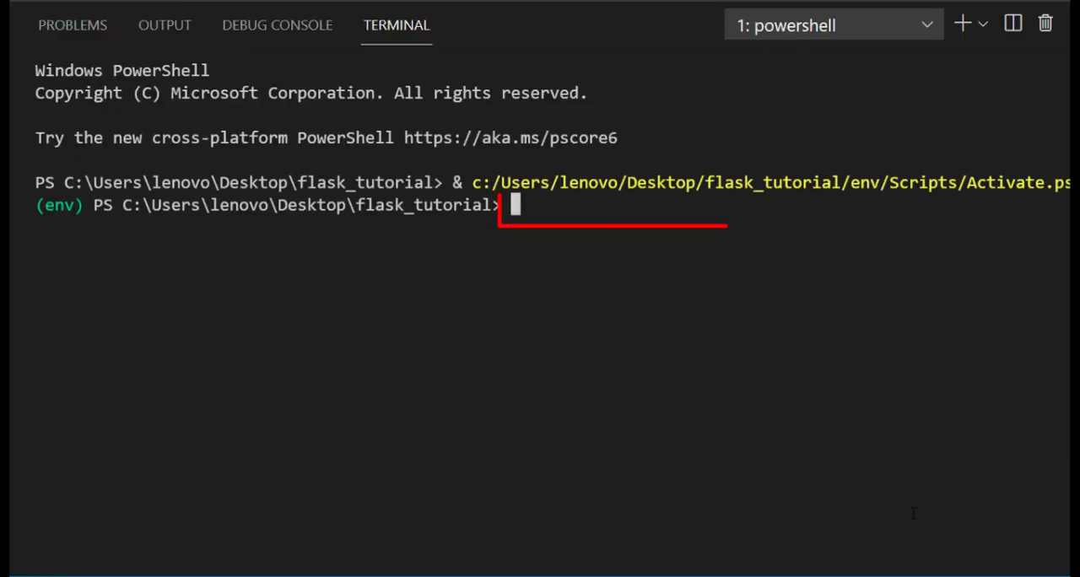
Step: Start the Flask development server with python -m flask run in the terminal
text(python -m flask run)
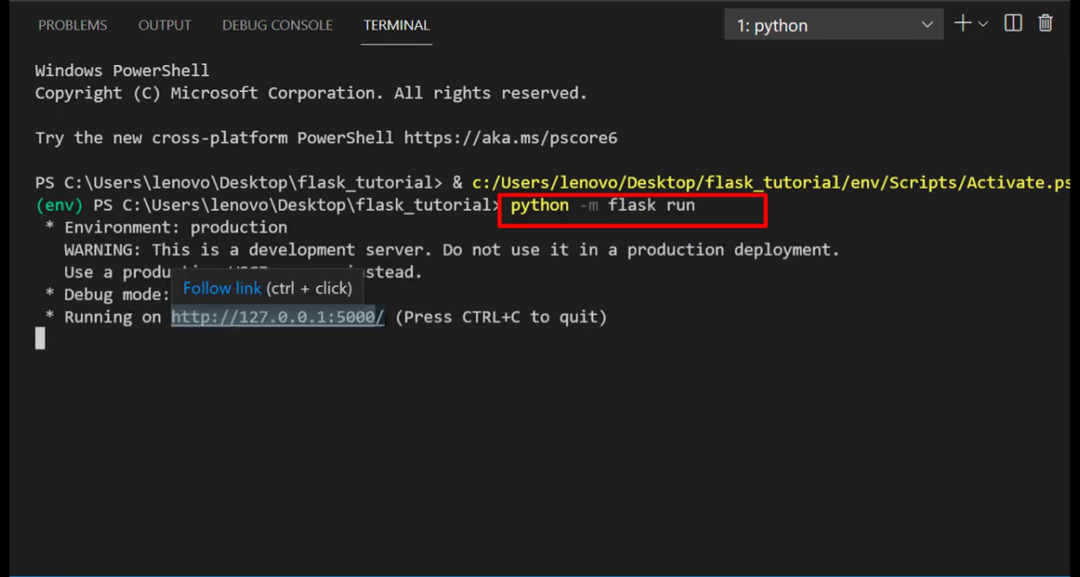
click(90, 25)
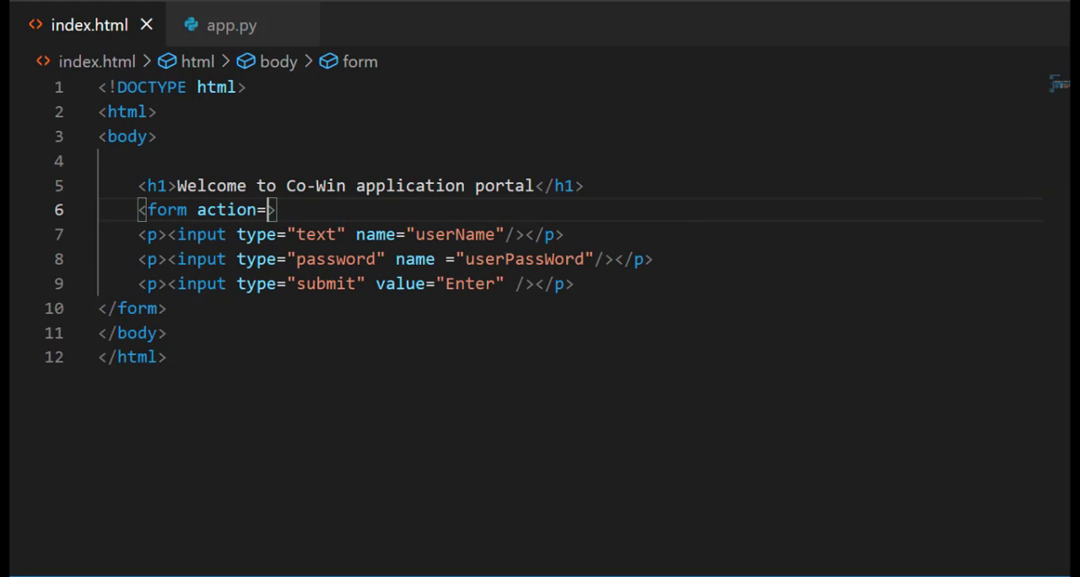
text(http://127.0.0.1:5000/login)
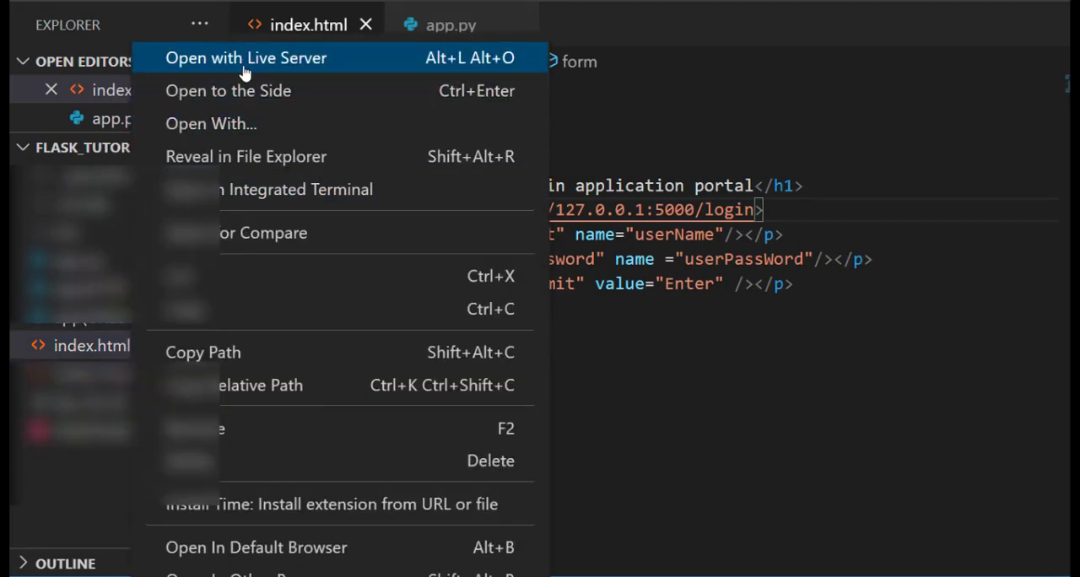
Step: Serve index.html with Live Server and submit the login form as Gogetmyguru to reach the welcome page
click(246, 58)
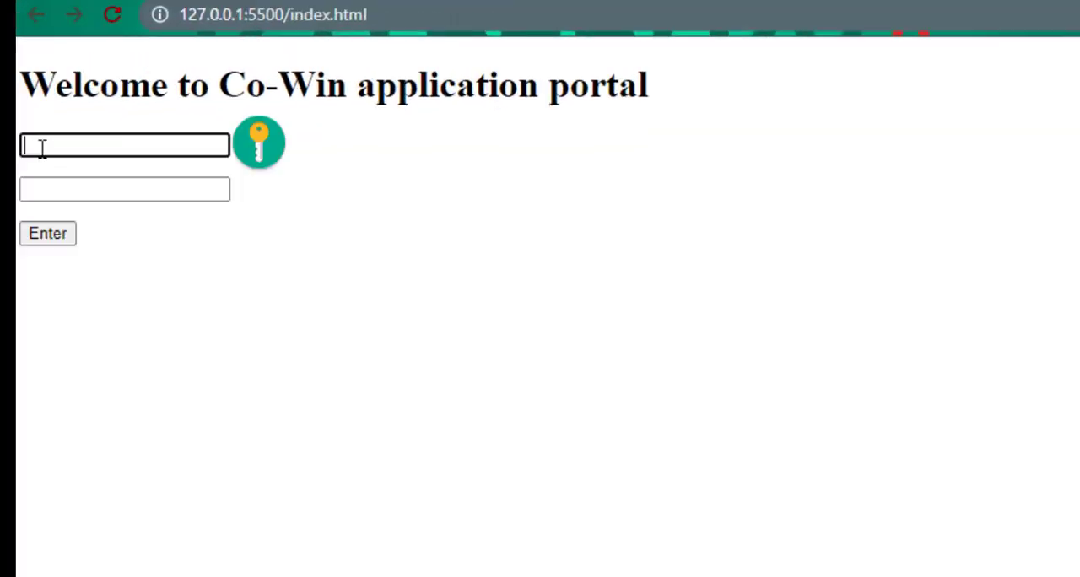
text(Gogetmyguru)
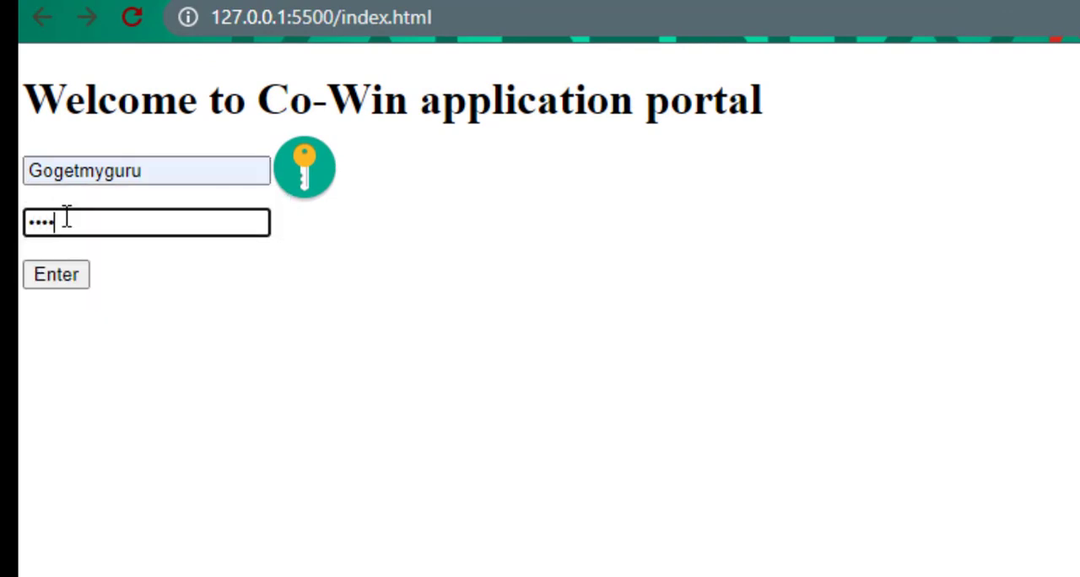
click(56, 274)
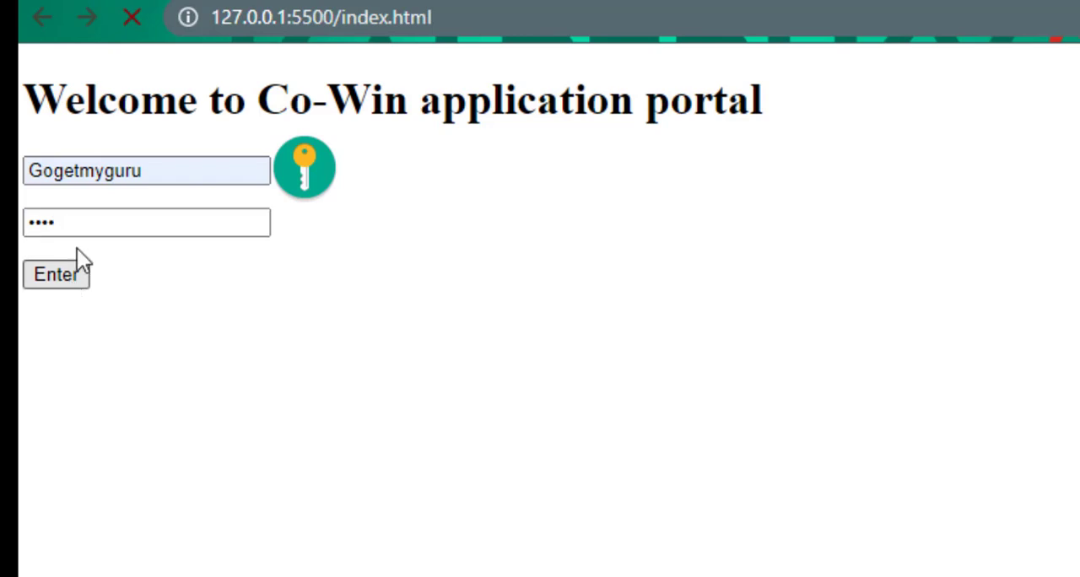
click(56, 275)
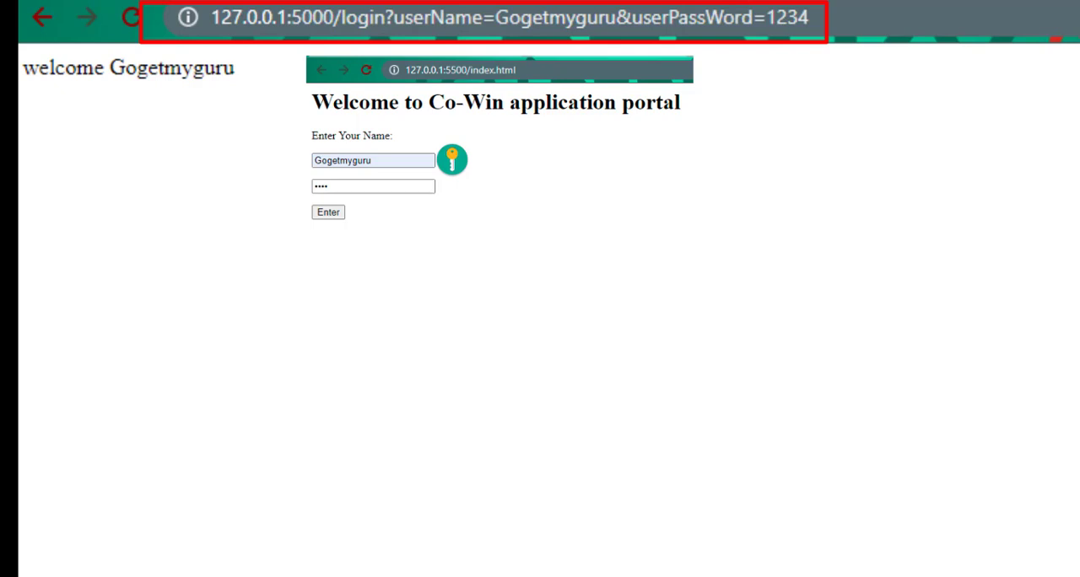
click(329, 212)
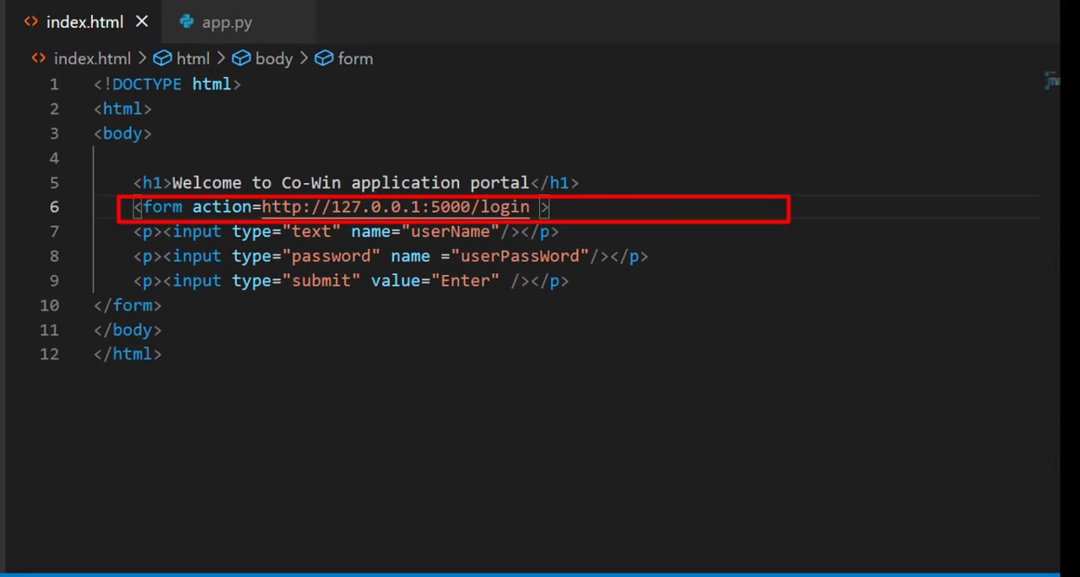
Step: Add method='post' to the form tag in index.html
text(method='post')
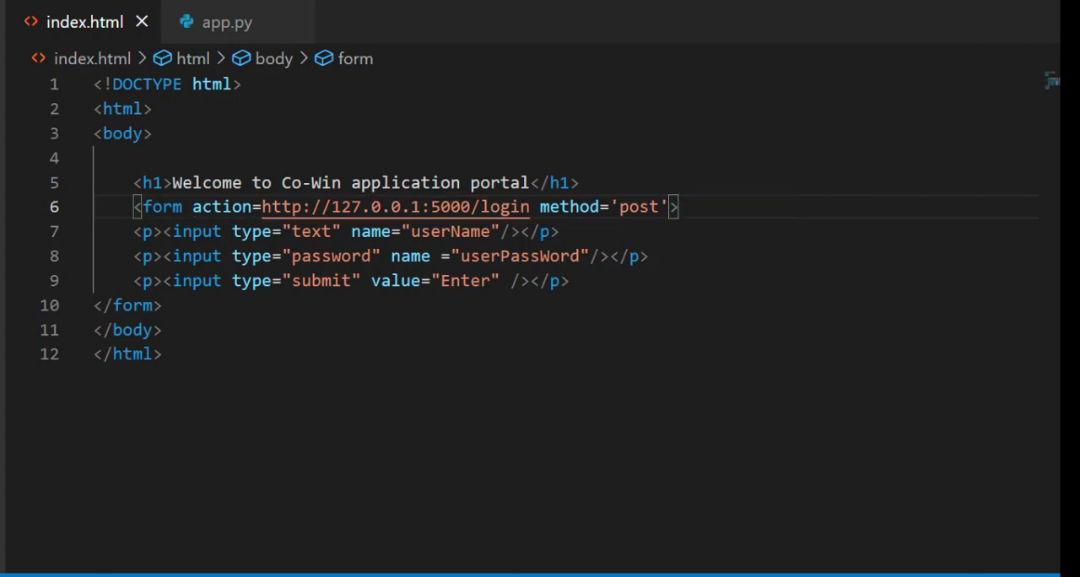
right_click(83, 343)
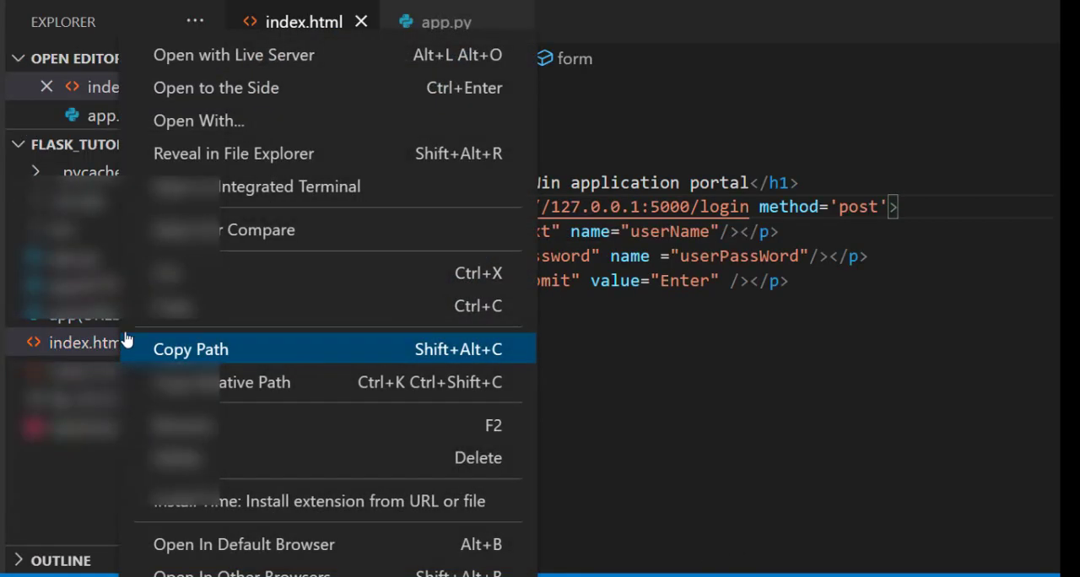
click(243, 545)
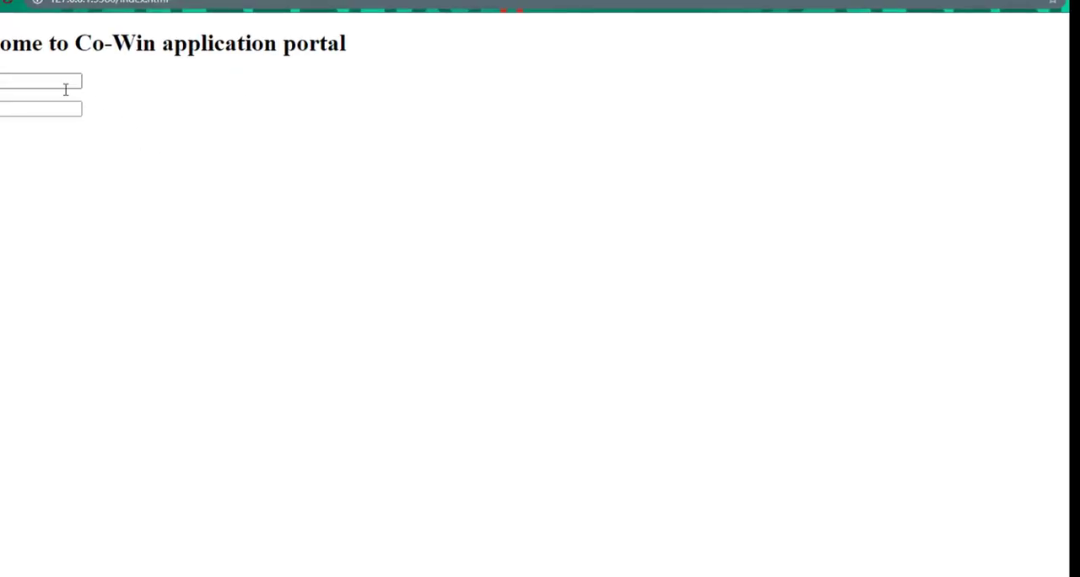
click(141, 251)
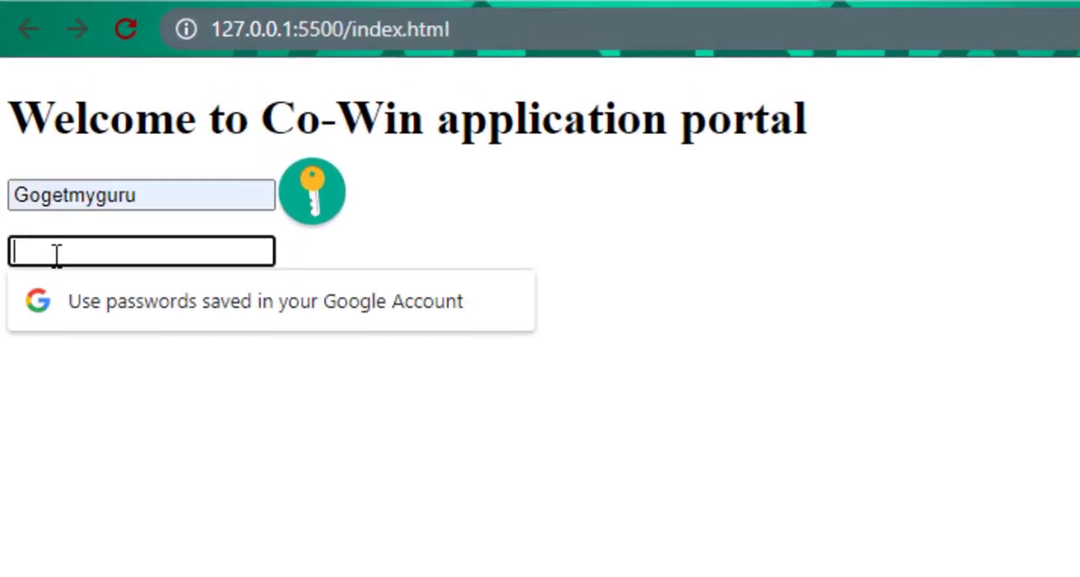
text(1234)
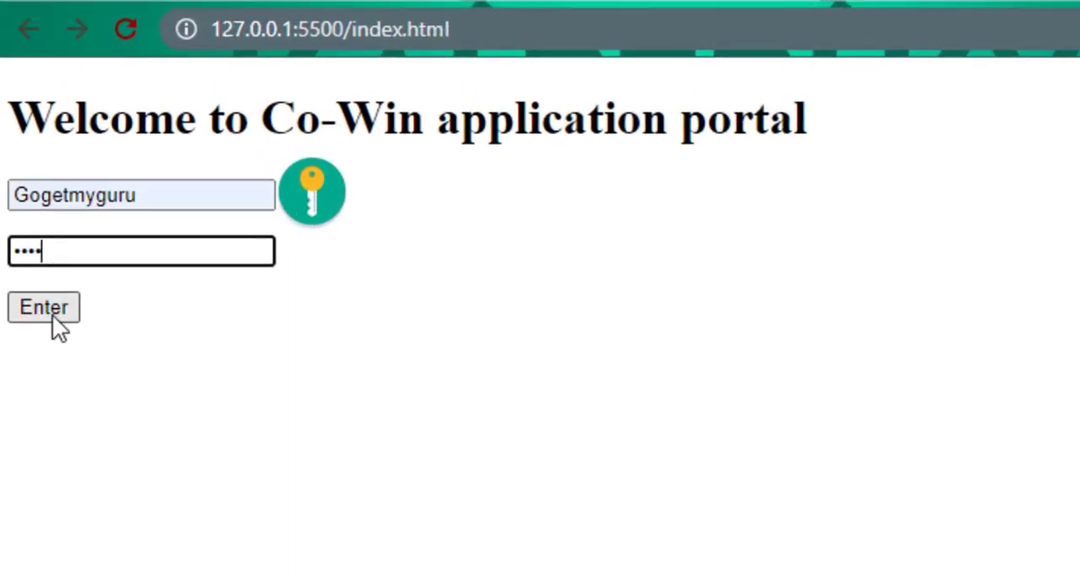
click(43, 307)
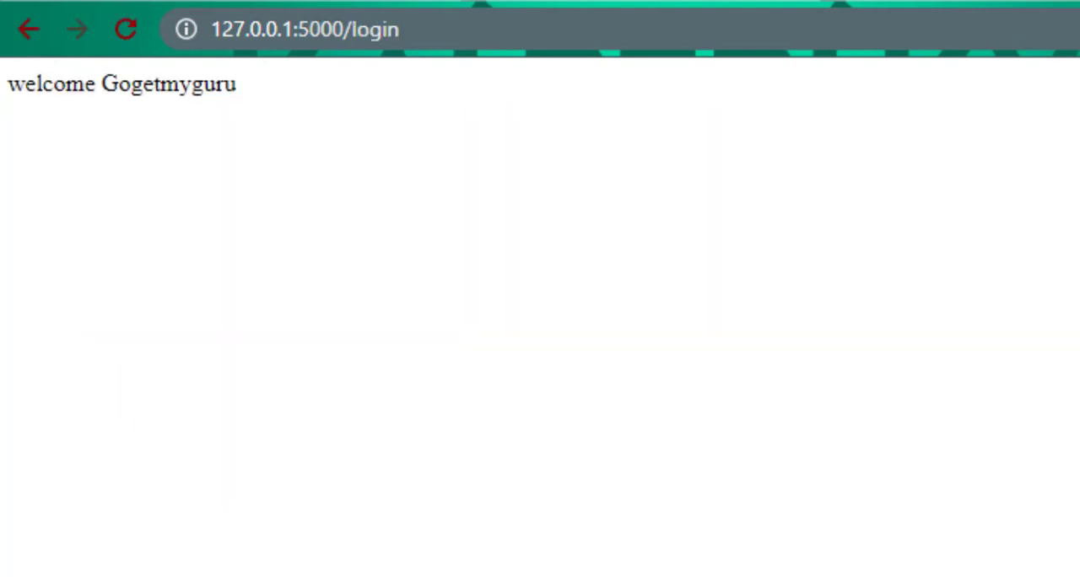